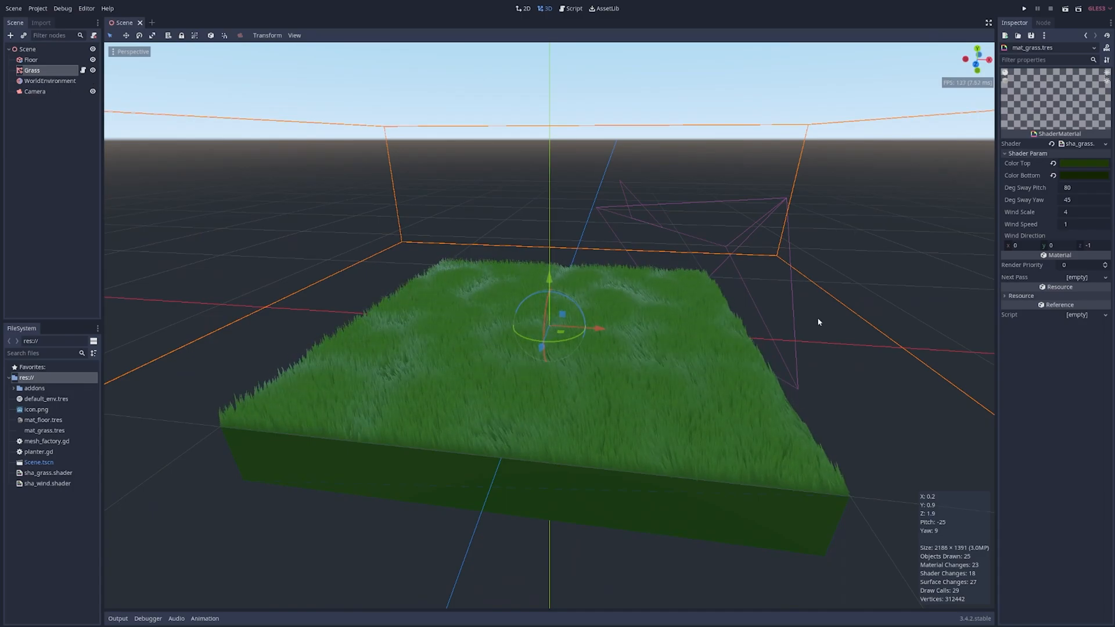
- Switch from the grass demo to the full forest scene with terrain, trees and rocks
scroll("down", 3)
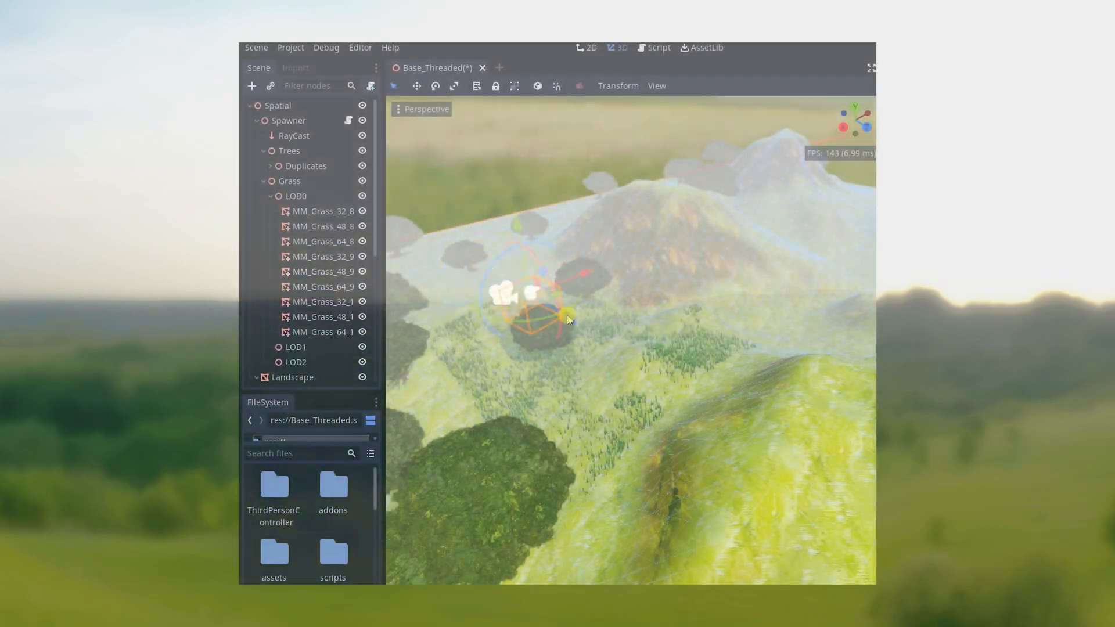
left_click_drag(569, 318, 619, 366)
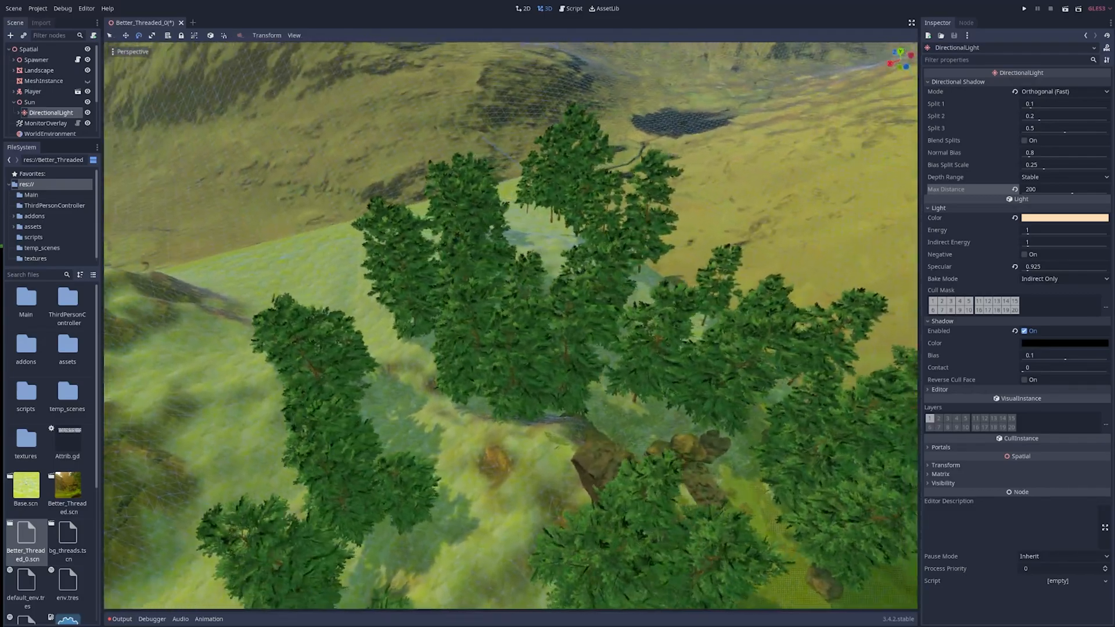
- Select the WorldEnvironment node to show its ProceduralSky settings in the Inspector
left_click(210, 22)
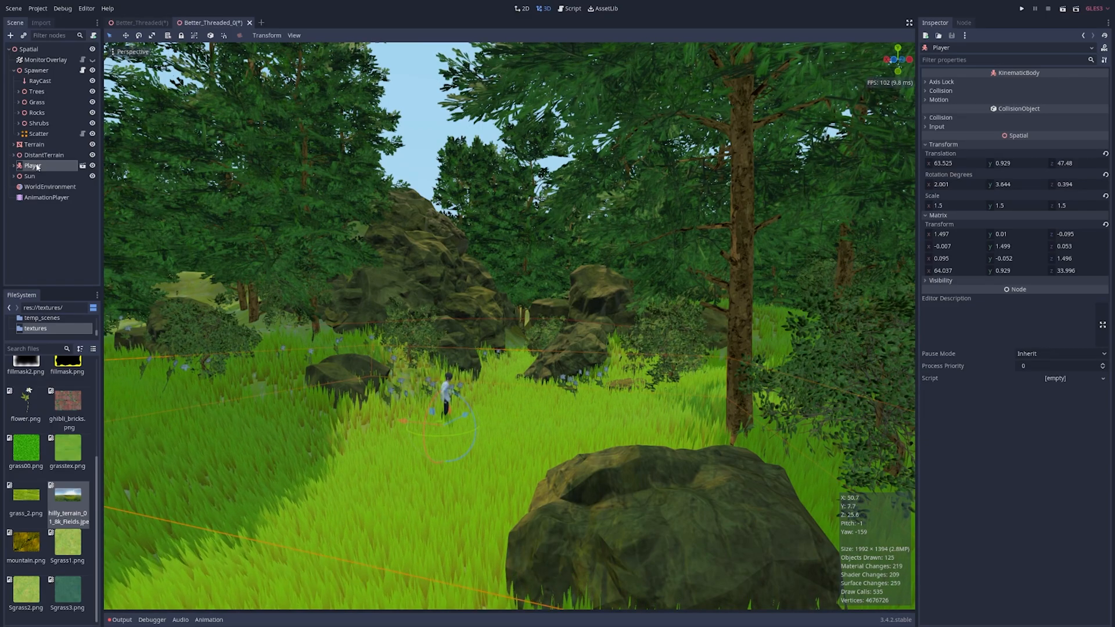
left_click(50, 186)
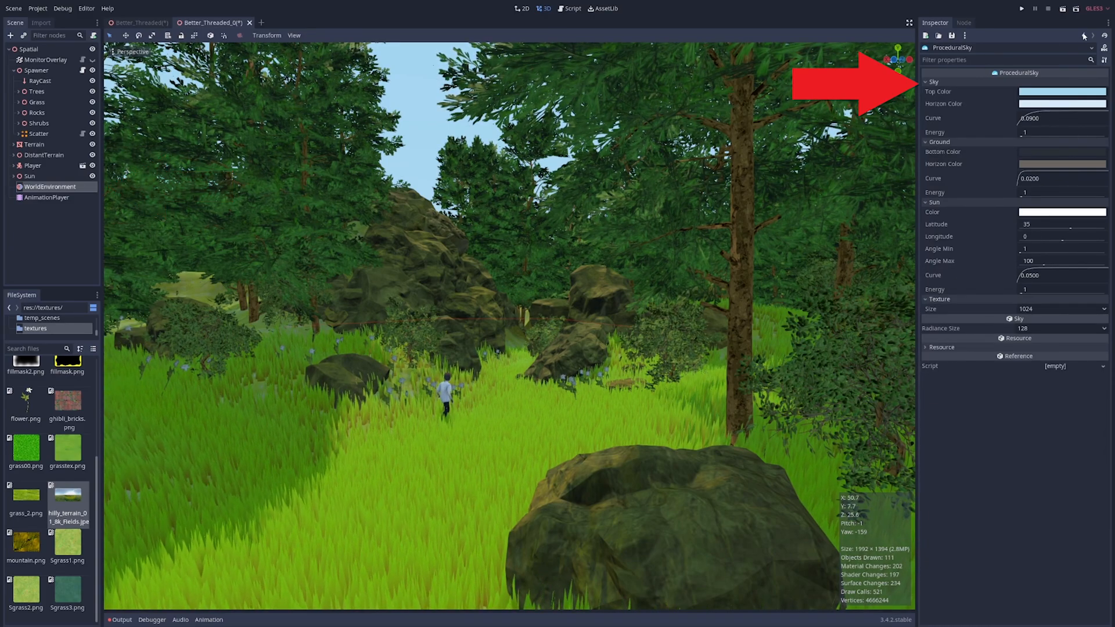
- Return to the environment's Background section to swap the procedural sky for a PanoramaSky
left_click(50, 186)
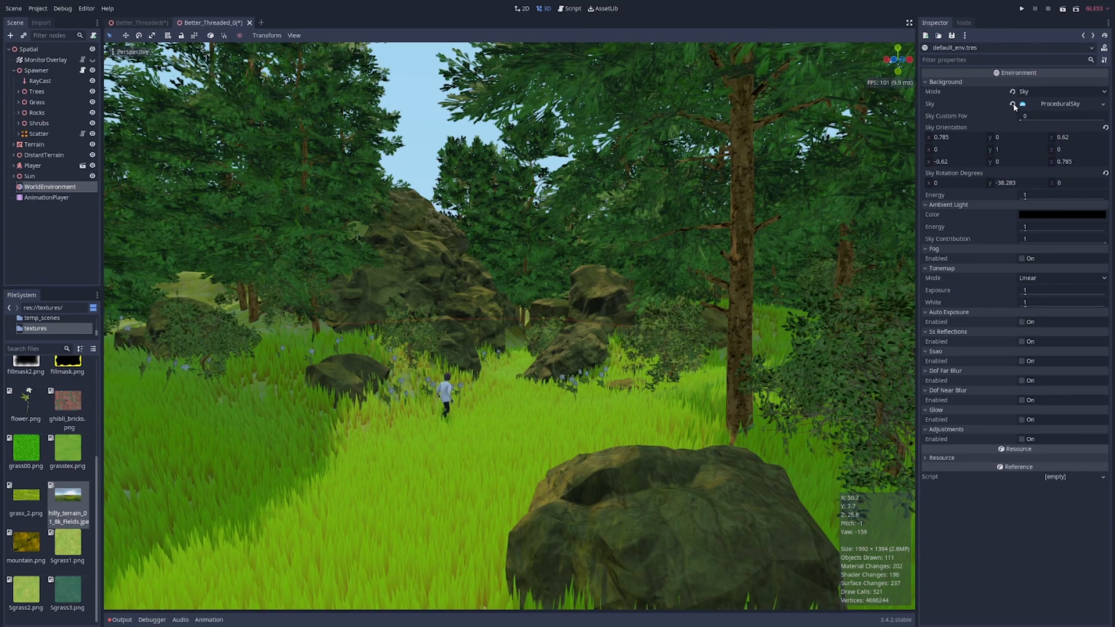
mouse_move(1101, 108)
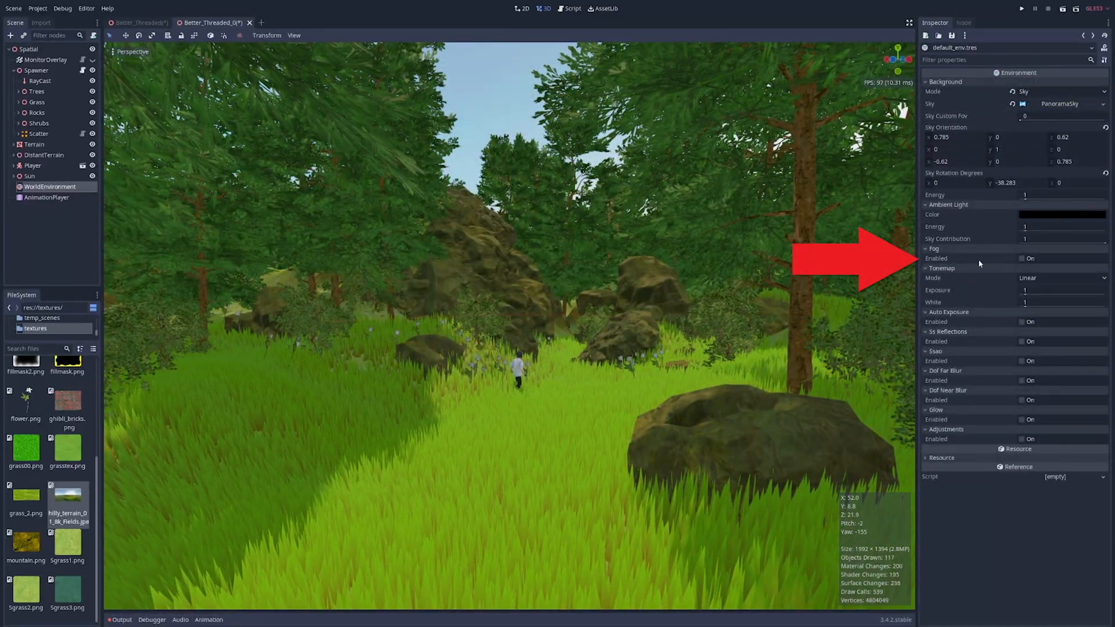
- Enable fog with a warm brown colour and a steeper depth curve, toggling it once to compare
left_click(1020, 257)
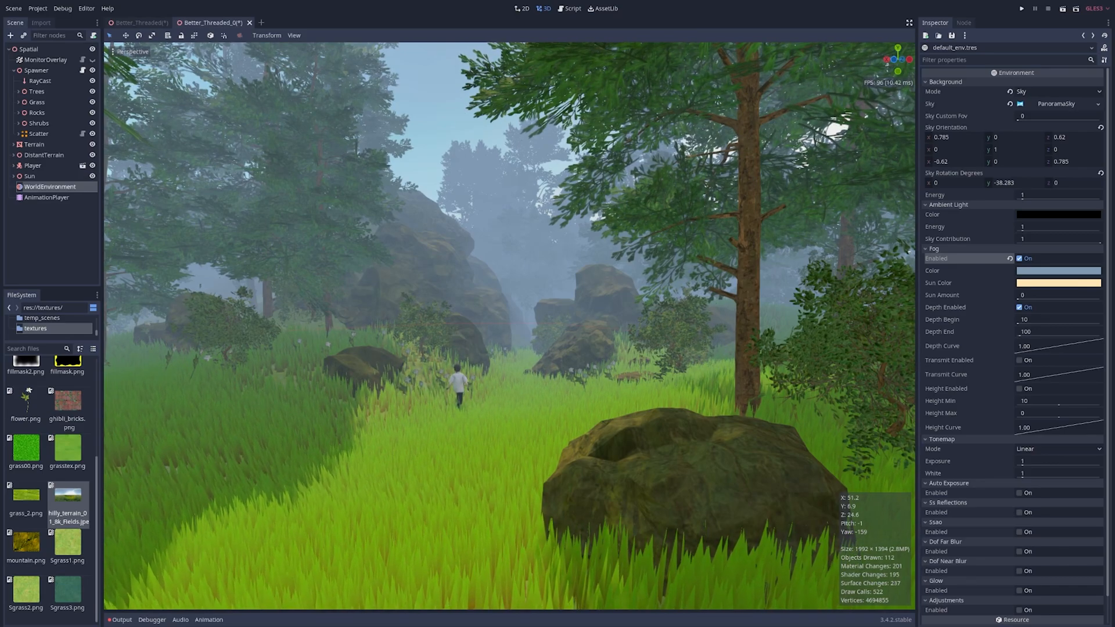
left_click(1059, 214)
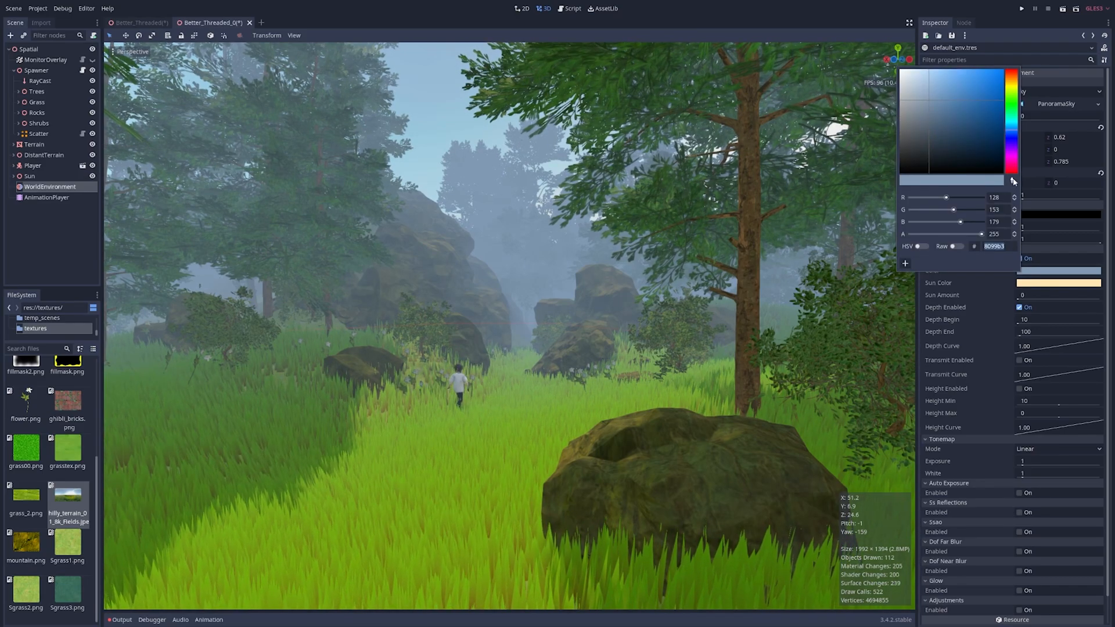
left_click(967, 119)
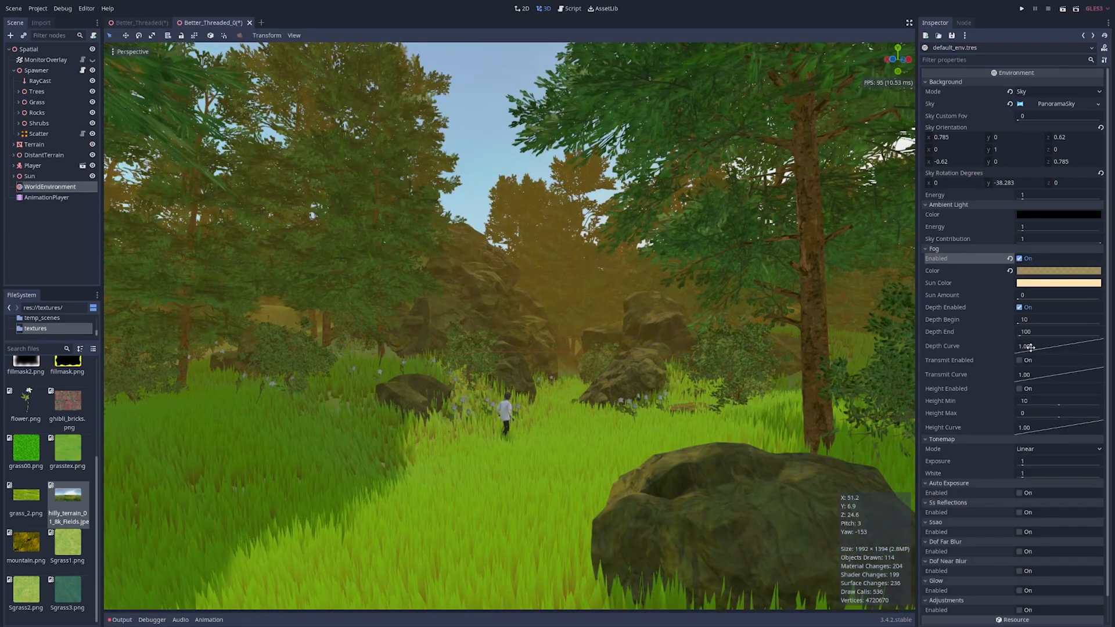
left_click_drag(1052, 346, 1038, 346)
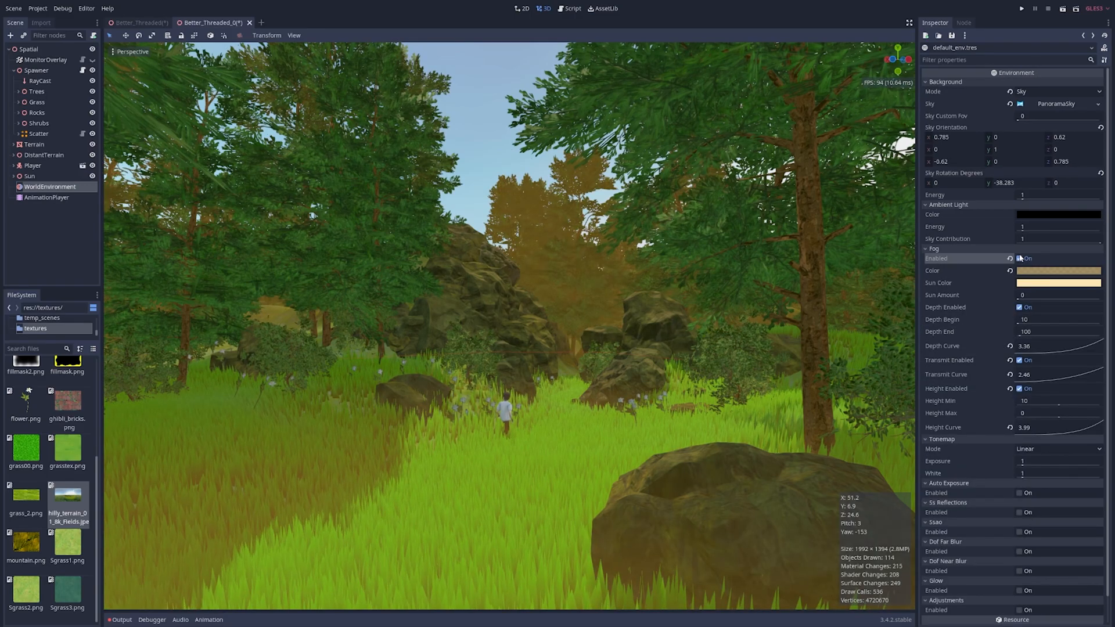
left_click(933, 249)
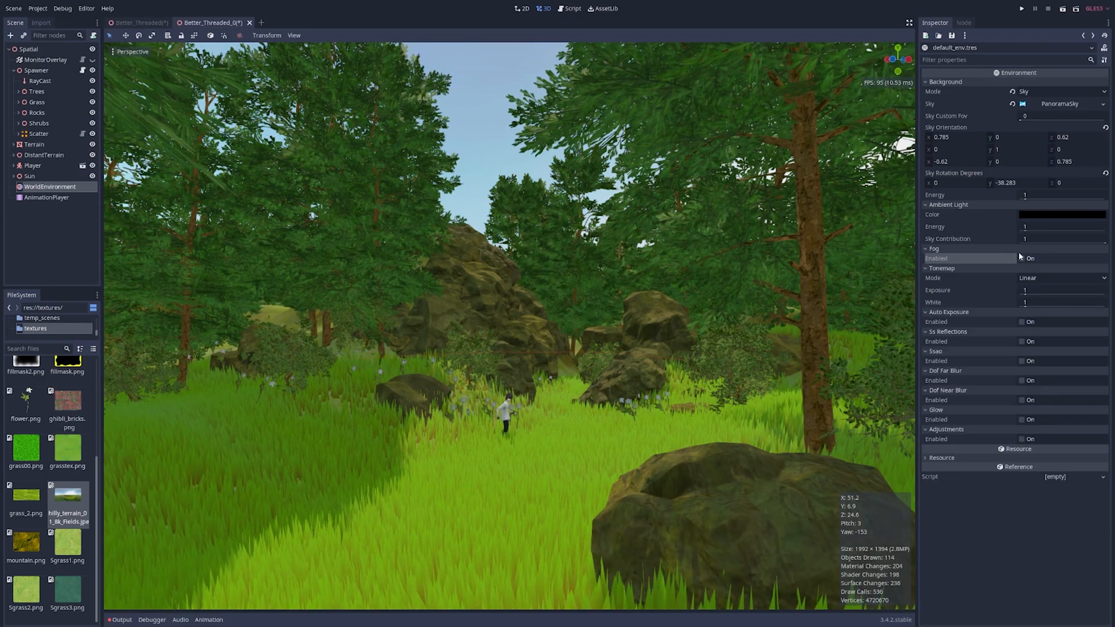
left_click(1021, 258)
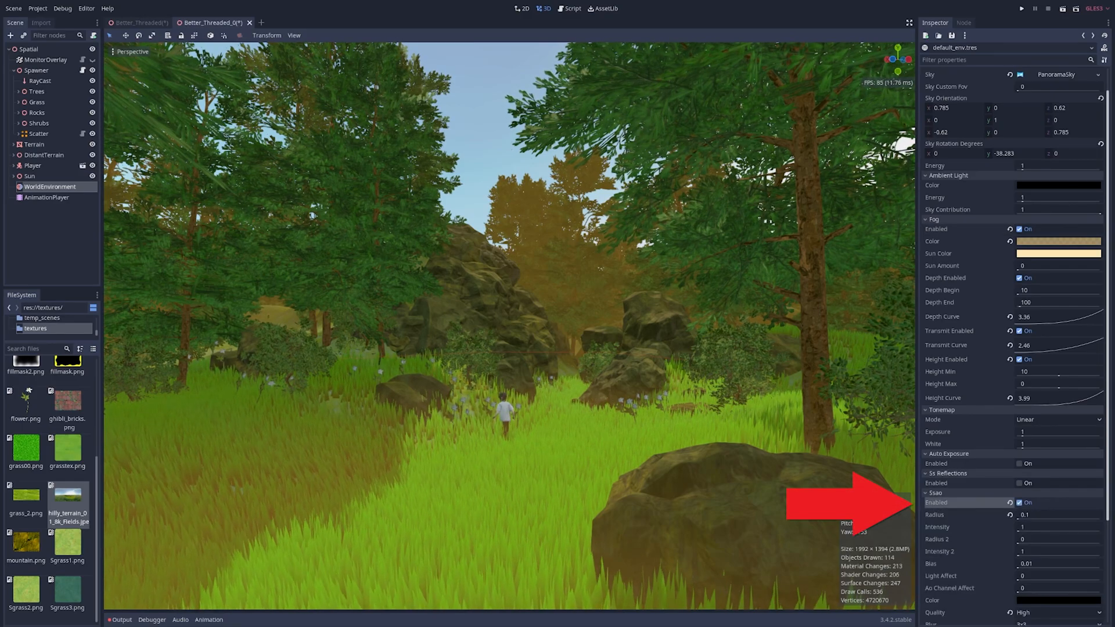
- Enable SSAO and adjust its radius for the forest scene
scroll("down", 3)
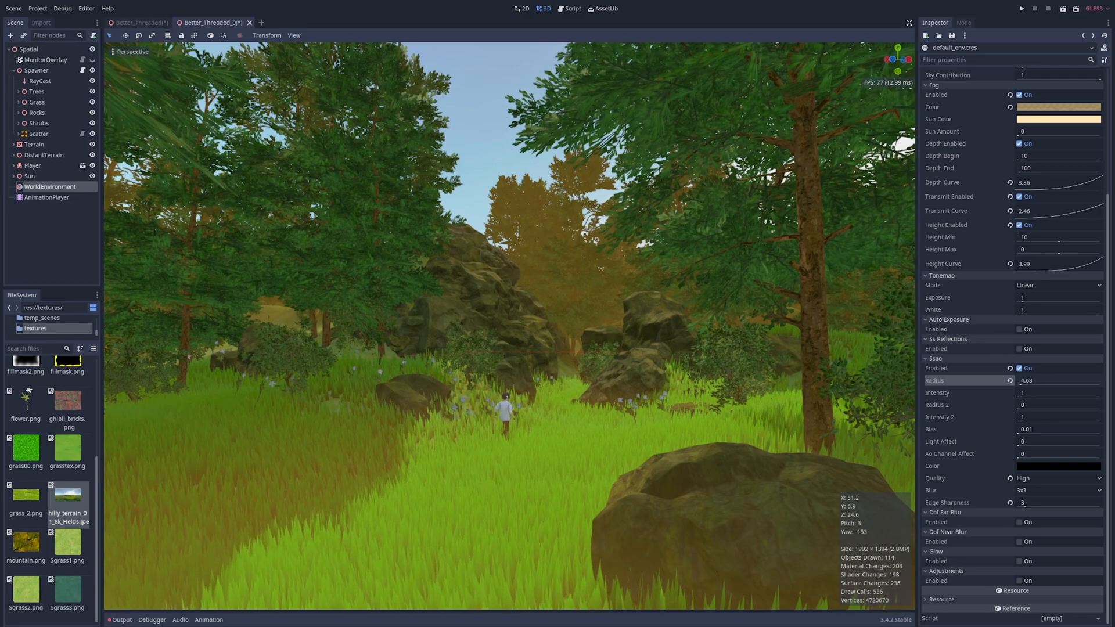
left_click_drag(1052, 379, 1024, 380)
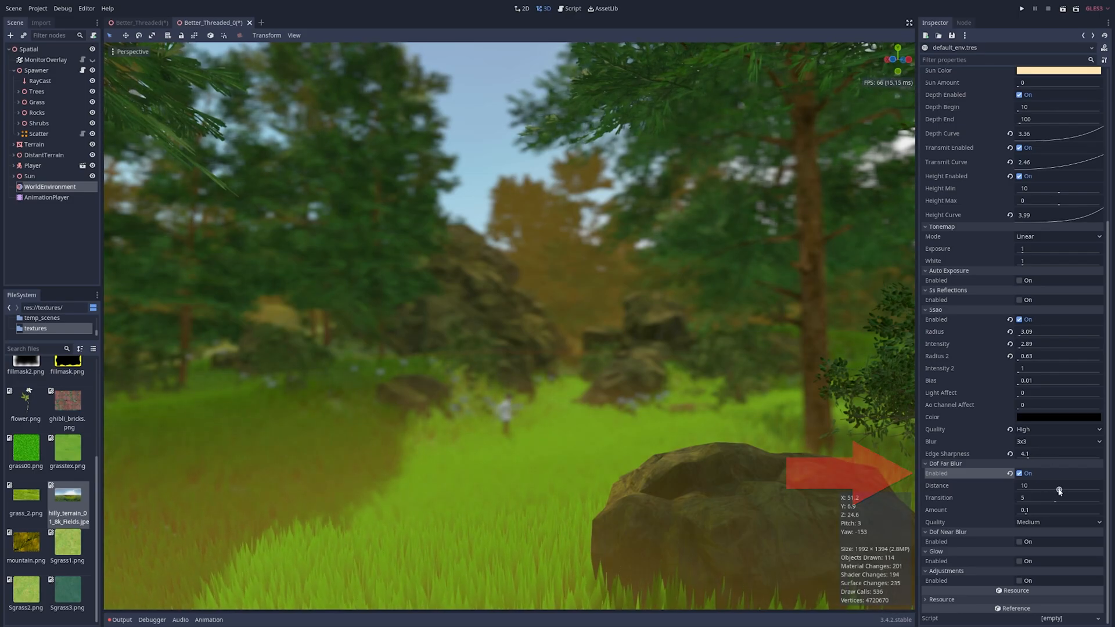
- Set far DOF blur to about distance 65, transition 30, amount 0.04, and tune near blur
left_click_drag(1038, 485, 1080, 485)
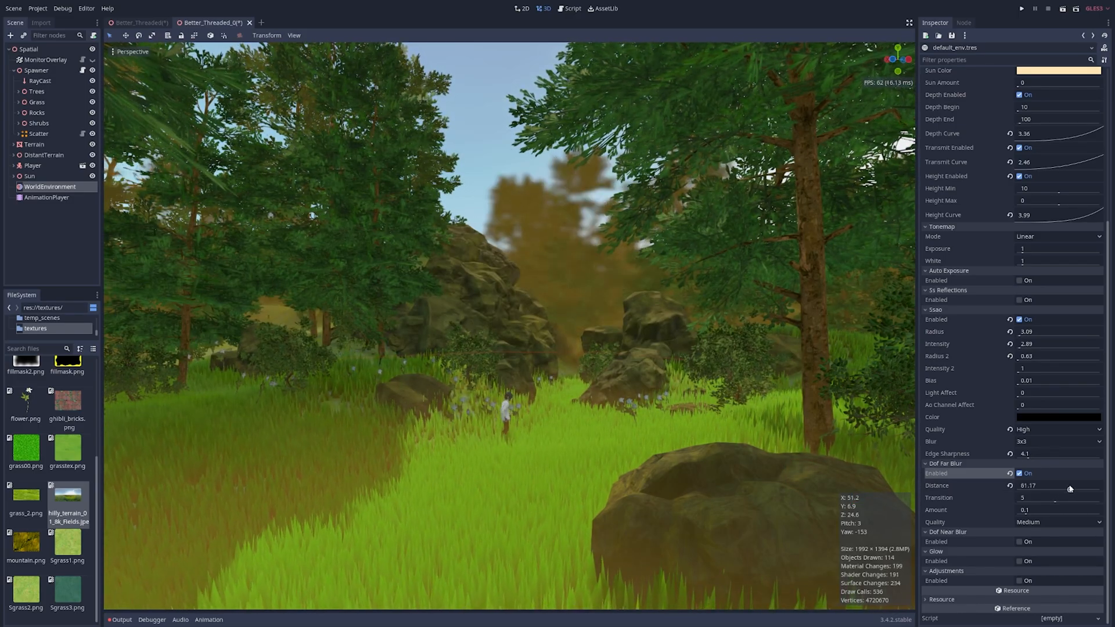
left_click_drag(1055, 499, 1059, 498)
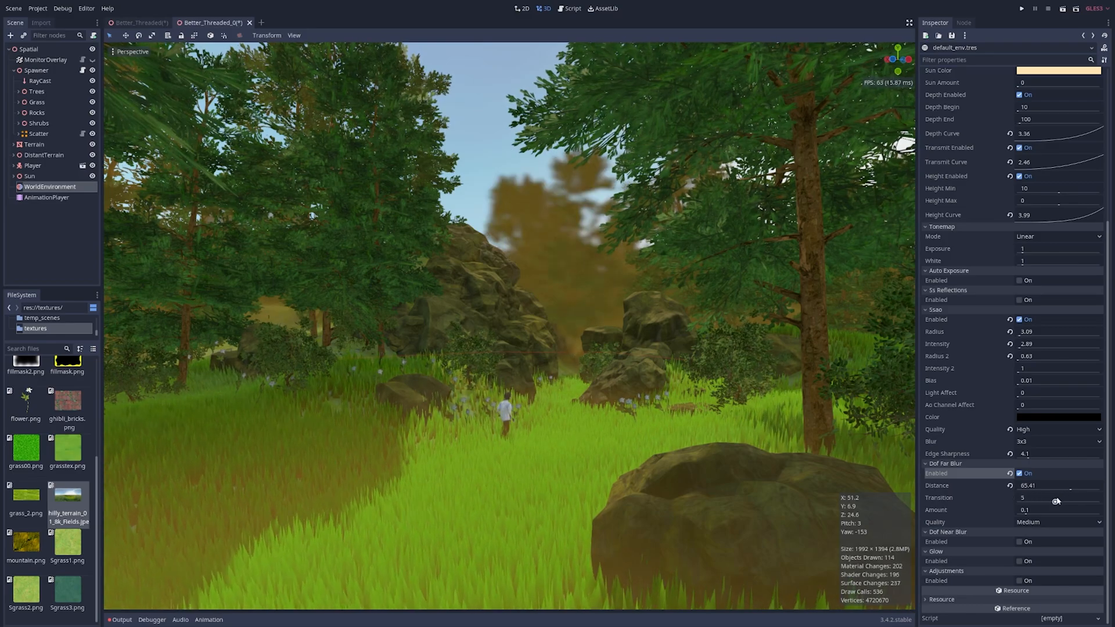
left_click_drag(1055, 501, 1066, 498)
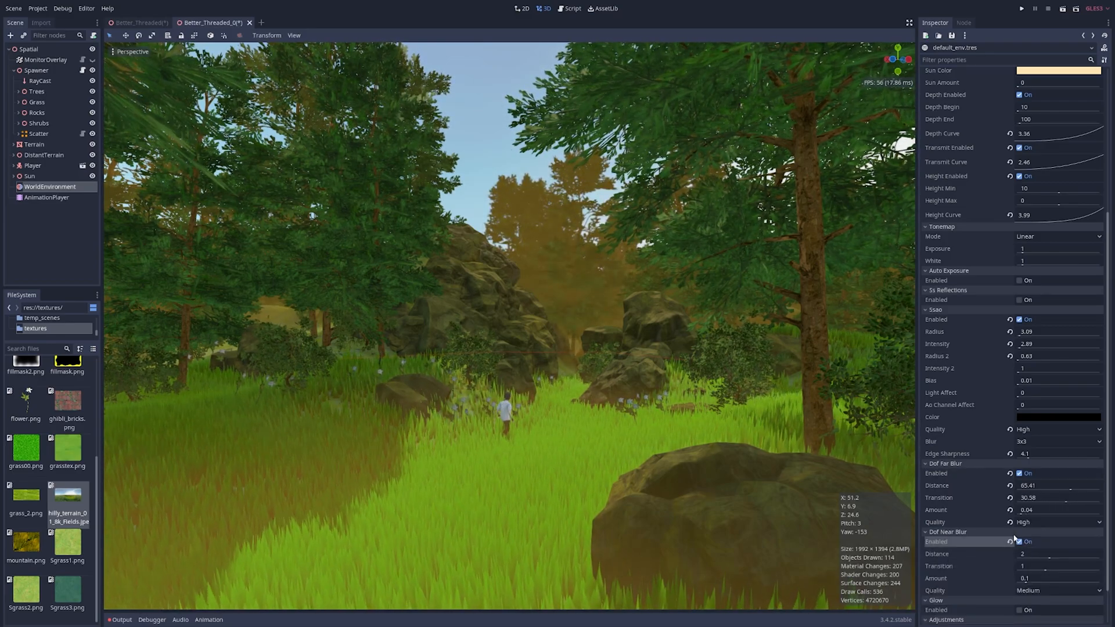
left_click_drag(1024, 552, 1066, 553)
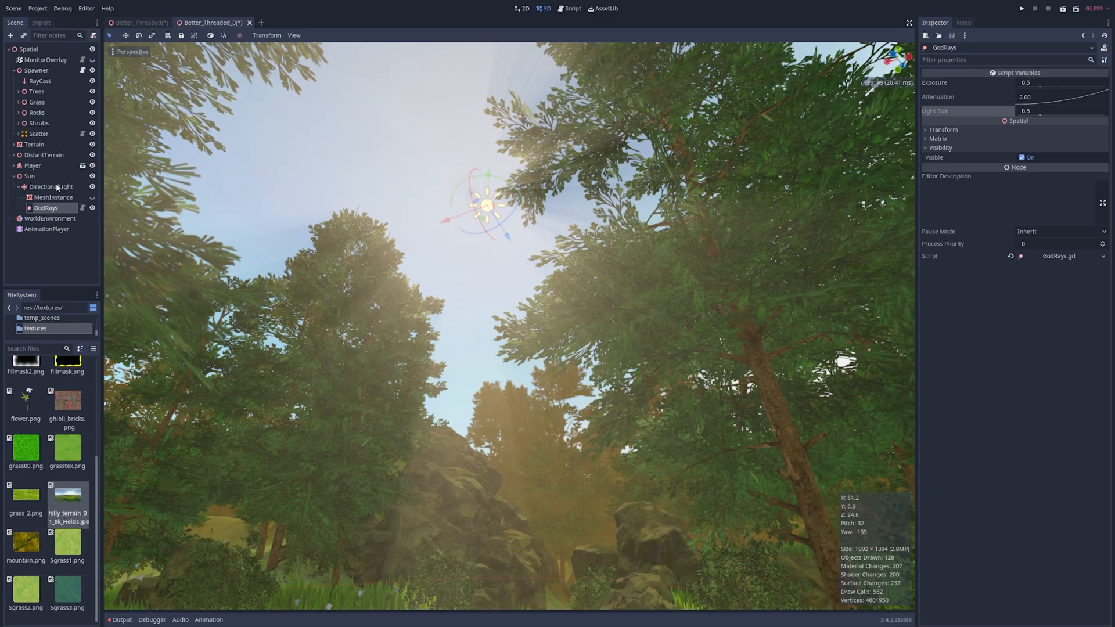
- Give the sun's sphere mesh a SpatialMaterial with emission enabled at energy 10
left_click(52, 197)
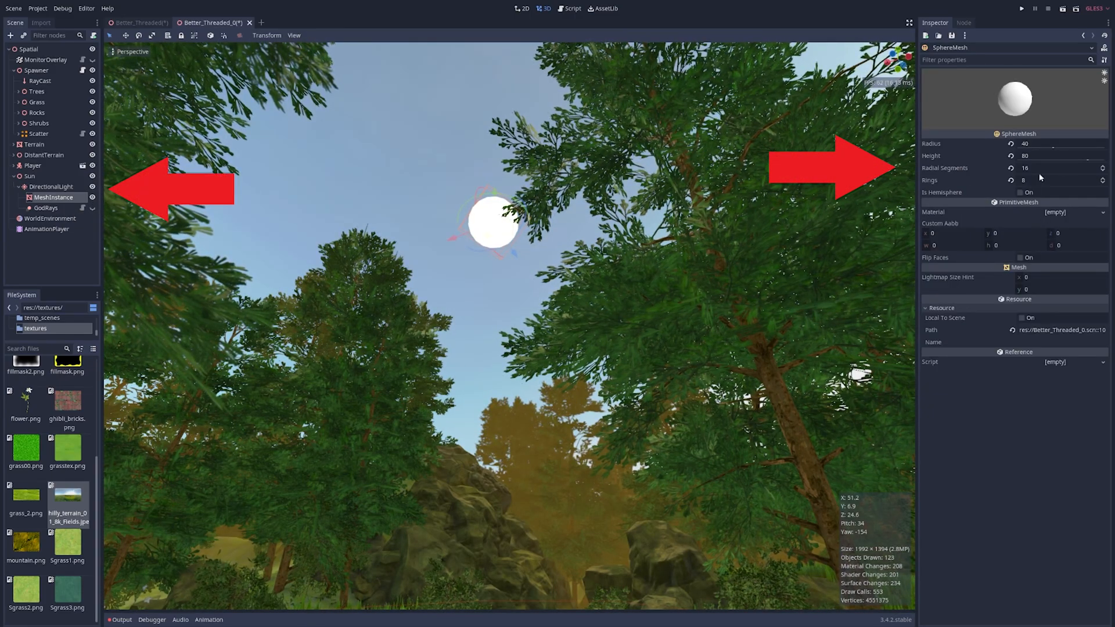
left_click(55, 197)
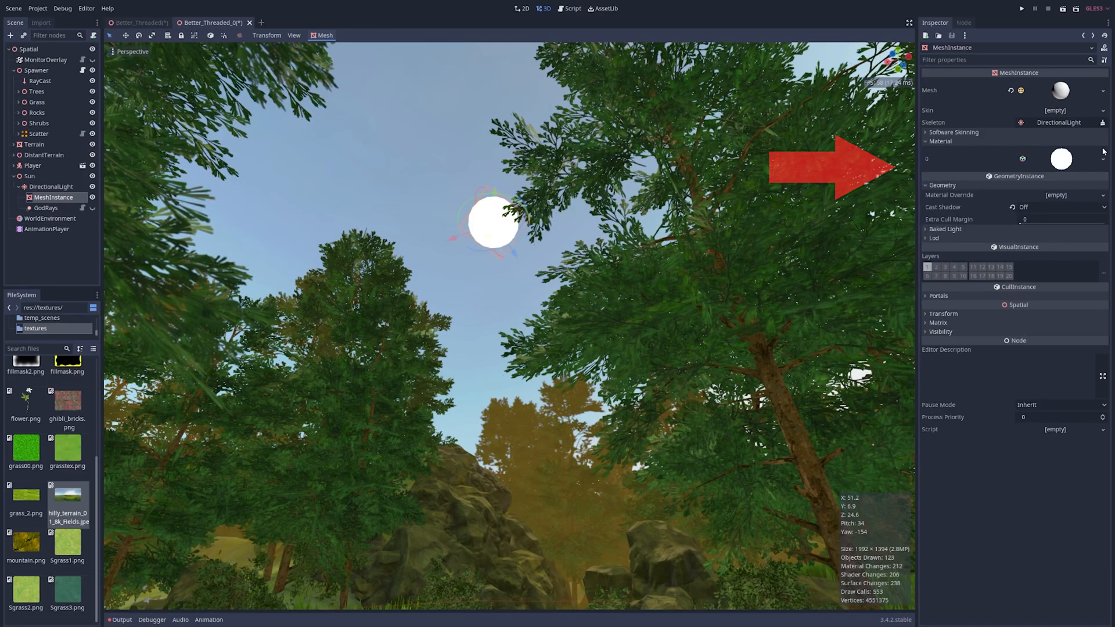
left_click(1060, 159)
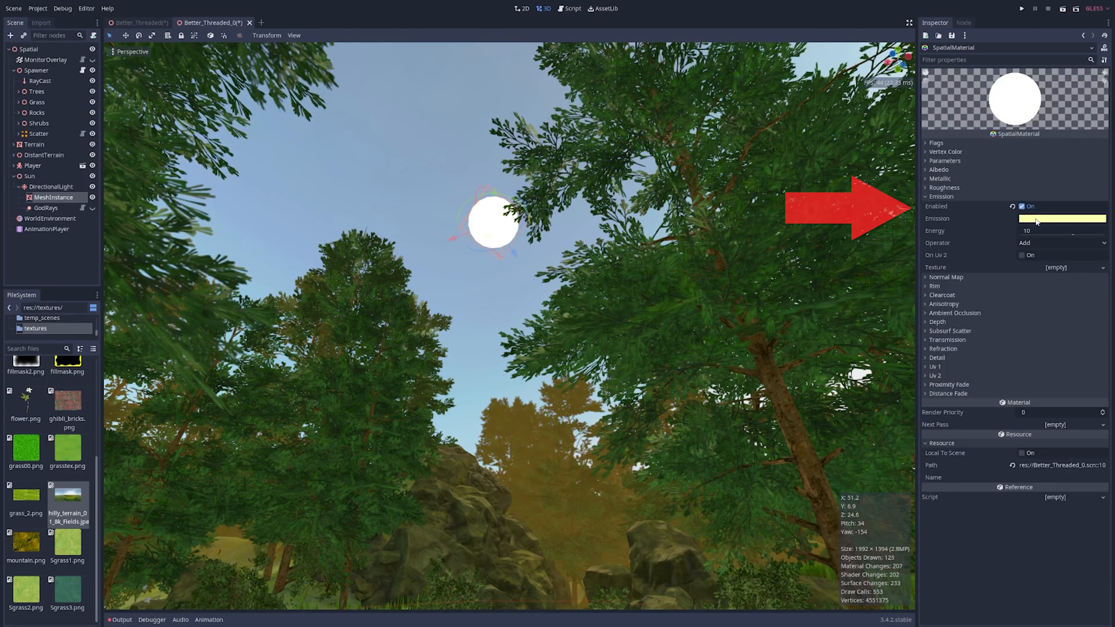
left_click(49, 217)
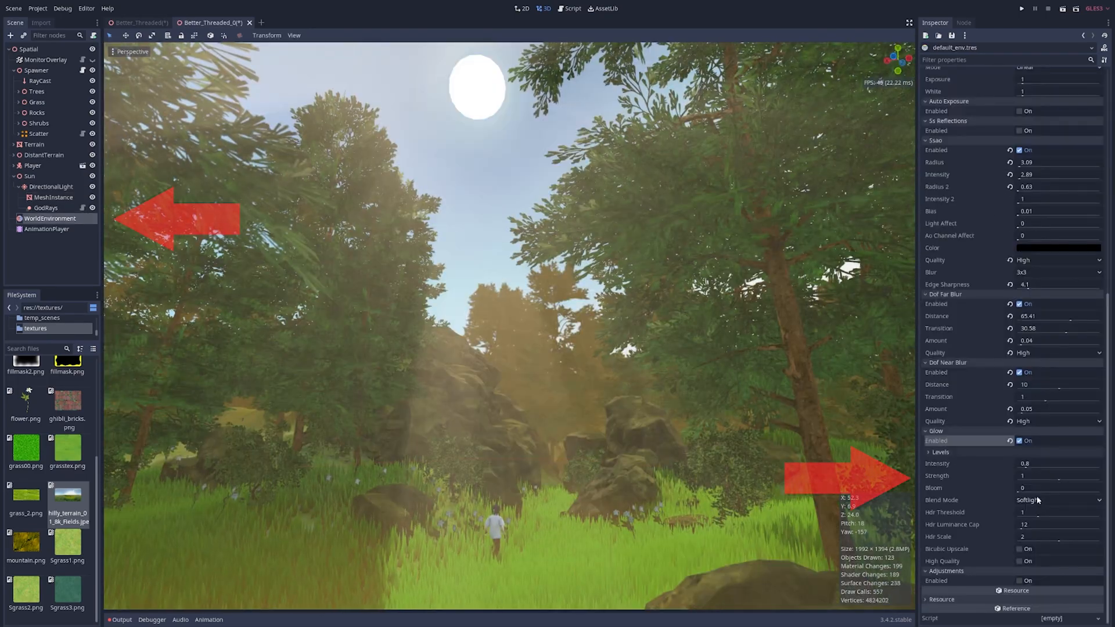
- Enable additive glow, raise contrast in Adjustments and pick a different tonemap mode
left_click(1059, 499)
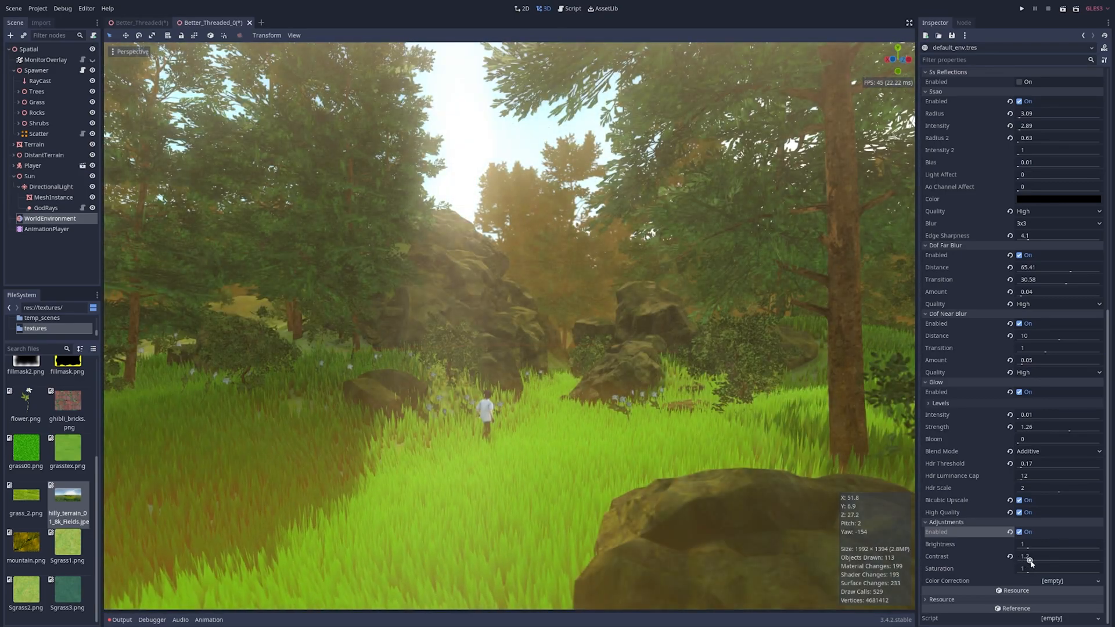
left_click_drag(1028, 567, 1034, 572)
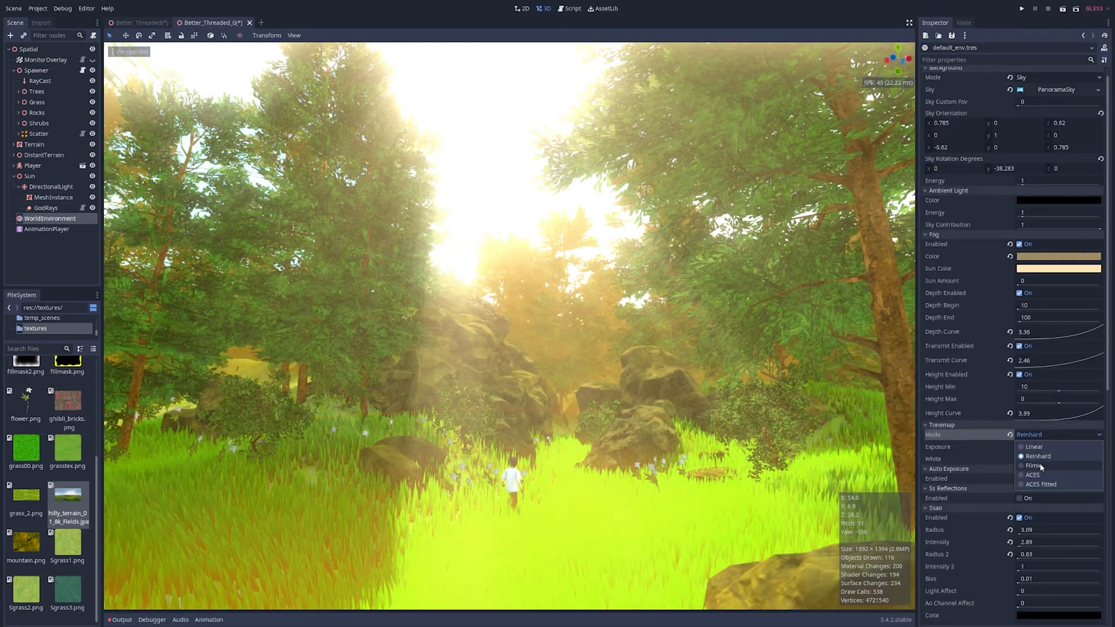
left_click(1033, 465)
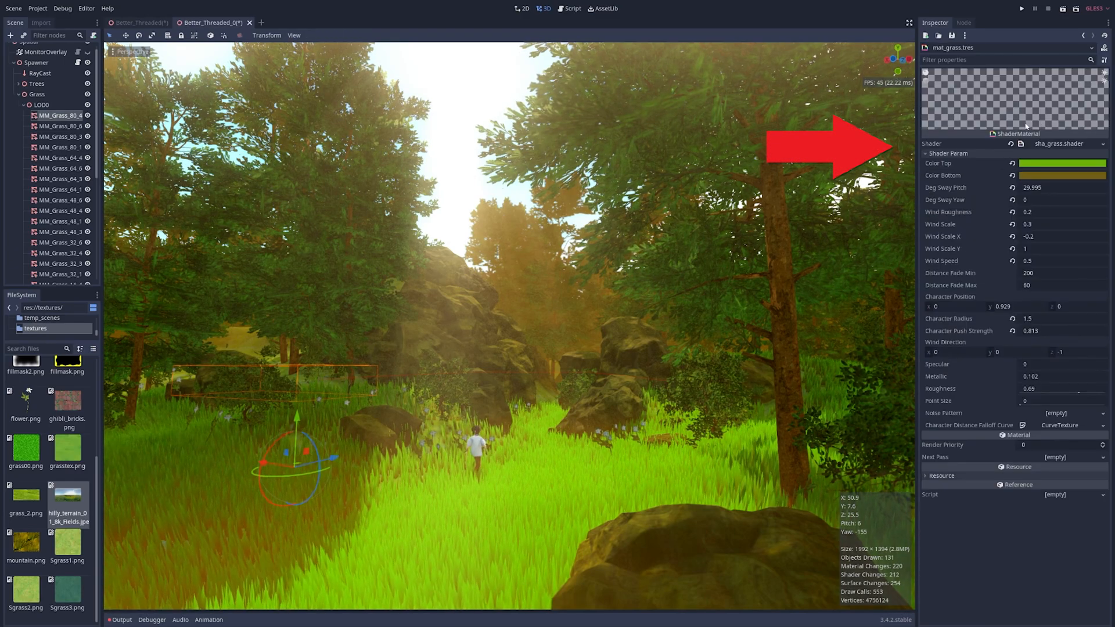
- Retune the grass shader's top colour in mat_grass.tres to a darker, warmer orange tone
left_click(1062, 162)
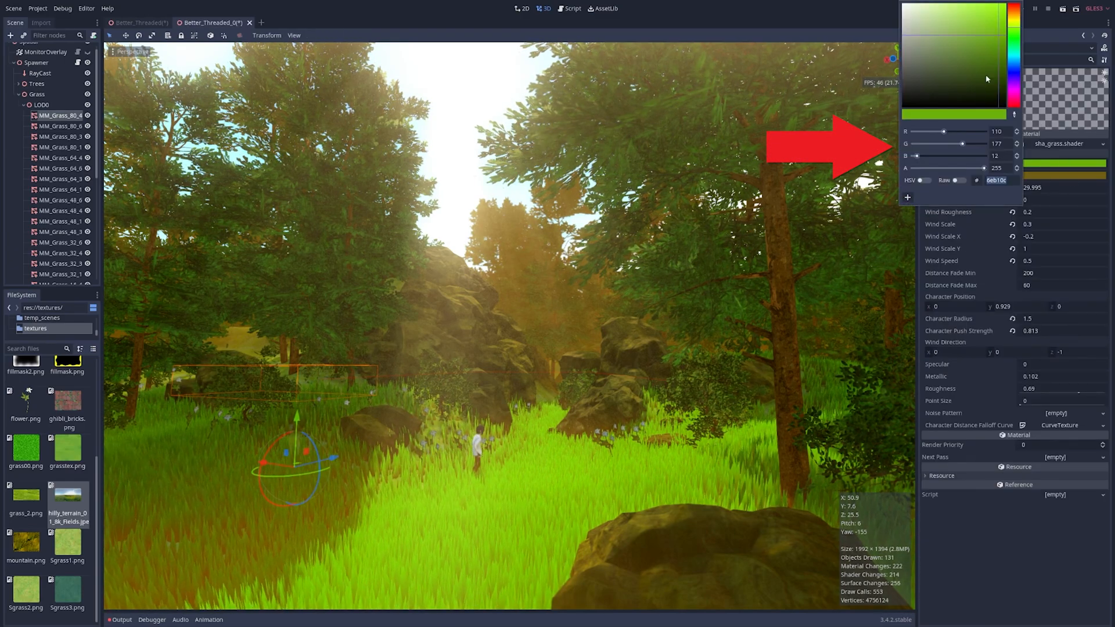
left_click(947, 79)
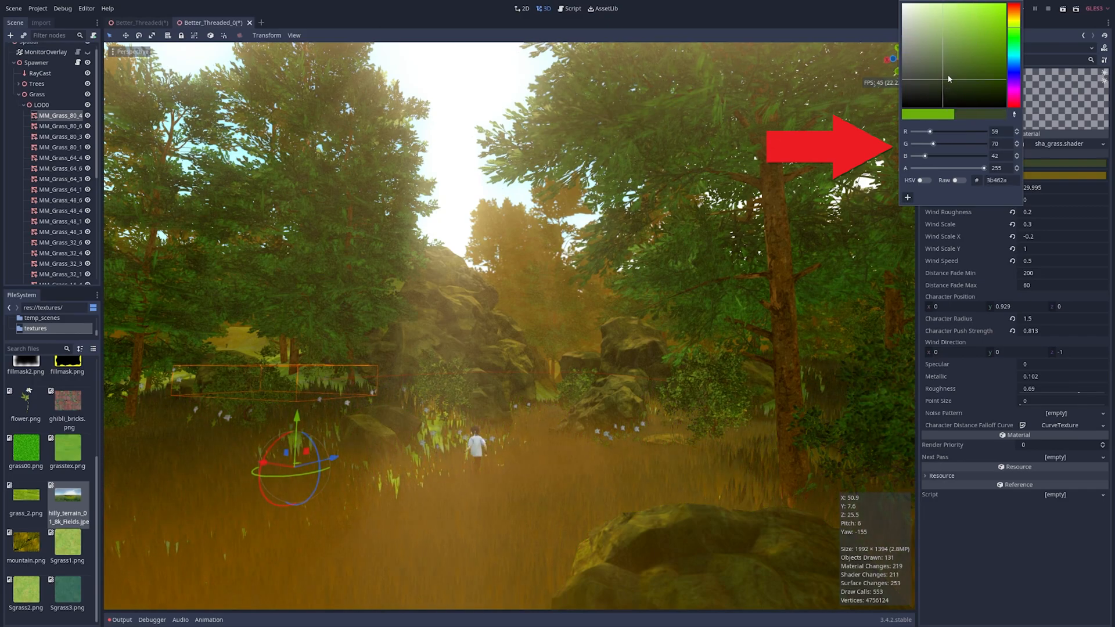
left_click(998, 34)
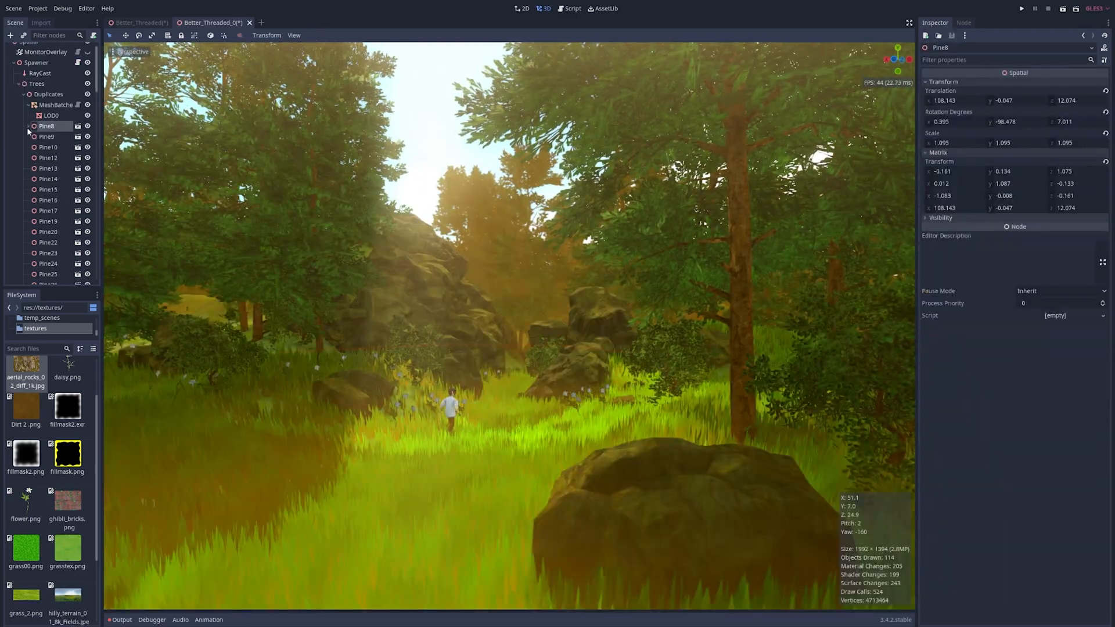
left_click(50, 115)
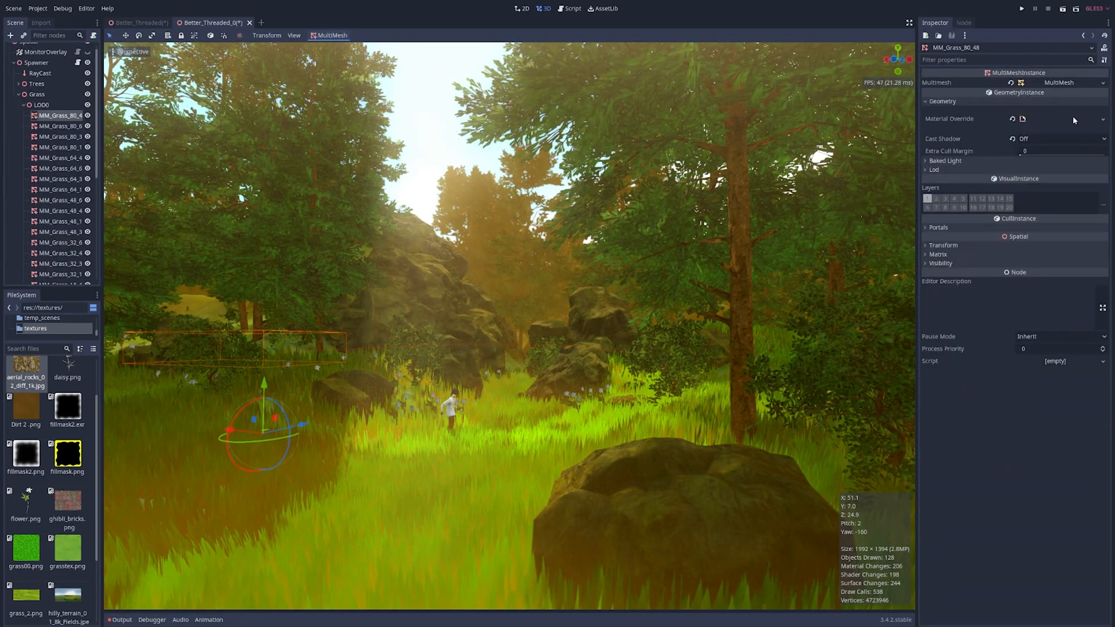
left_click(36, 102)
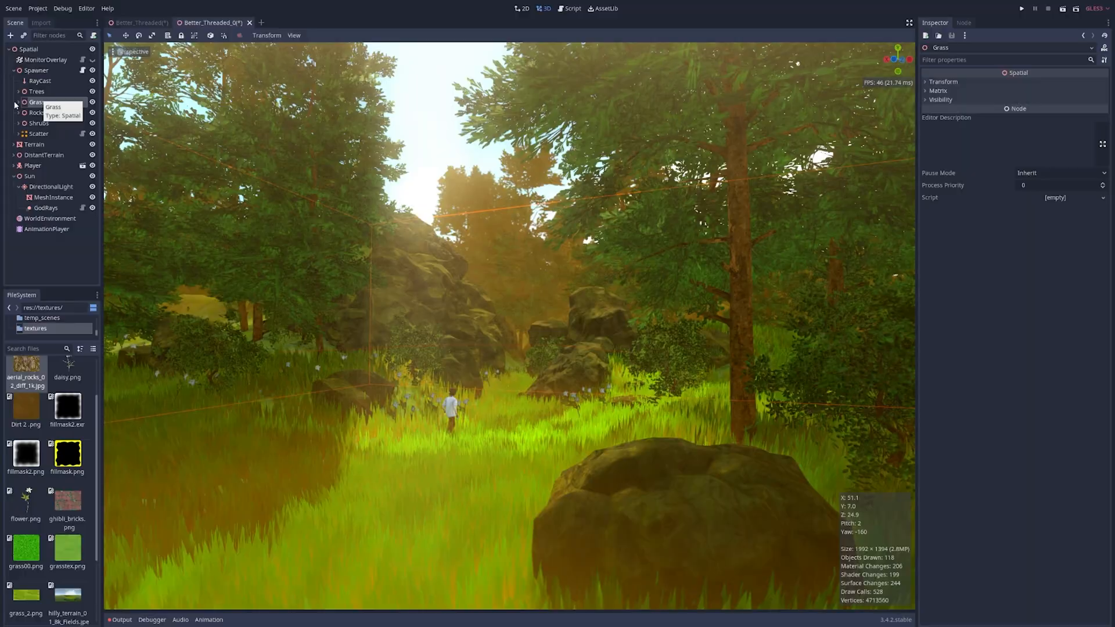